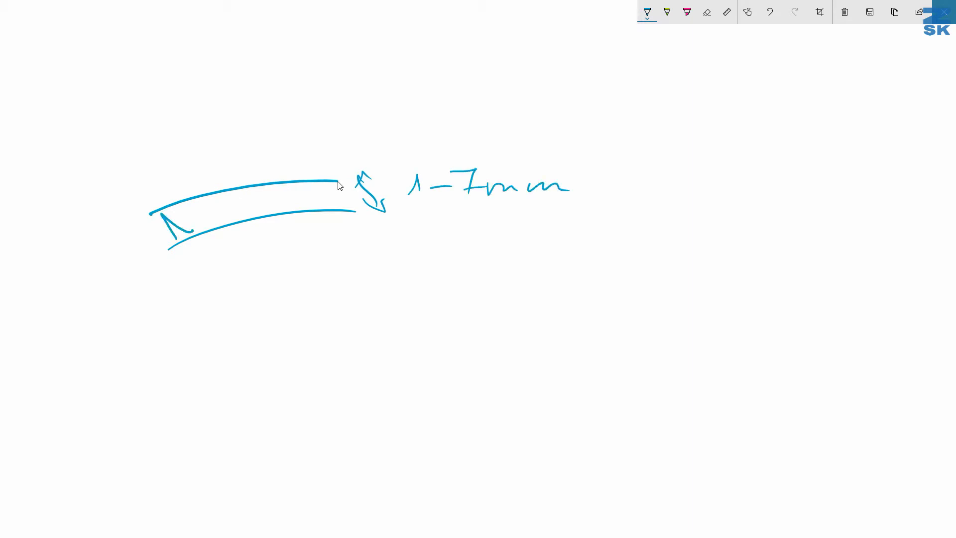
Sketch the satin zigzag between two lines and hatch lines inside the >7 mm fill shape.
drag(165, 226, 347, 195)
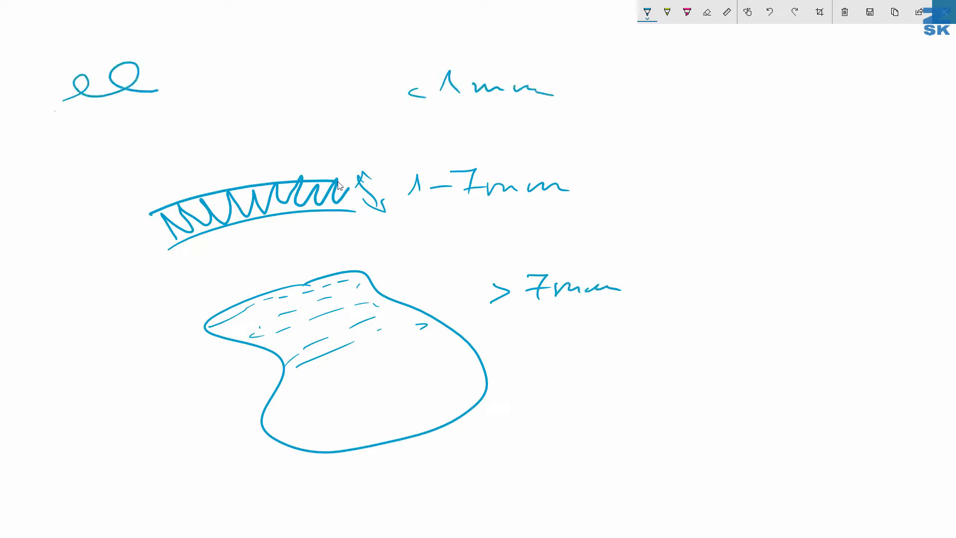
drag(143, 88, 329, 107)
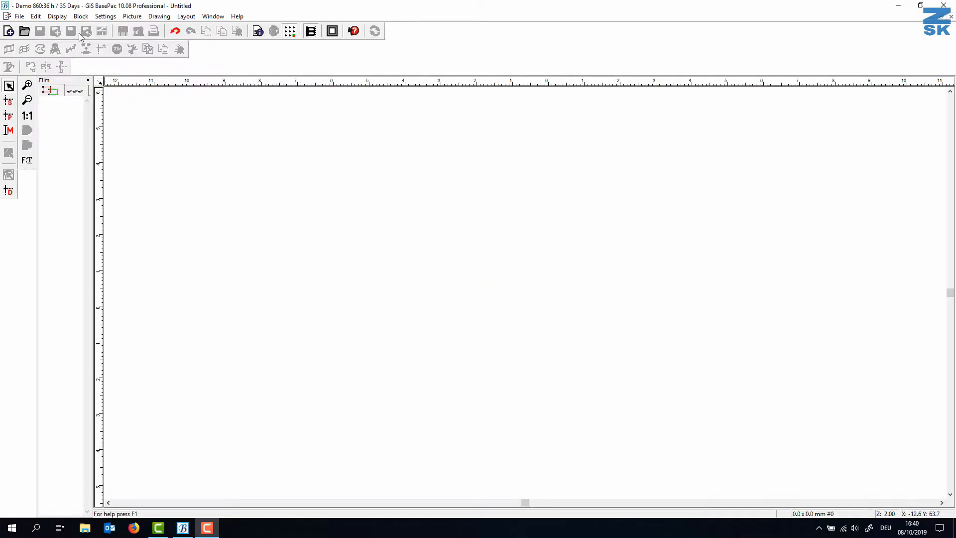
Import flower.jpg as the design background, scaled to 80 mm.
click(19, 16)
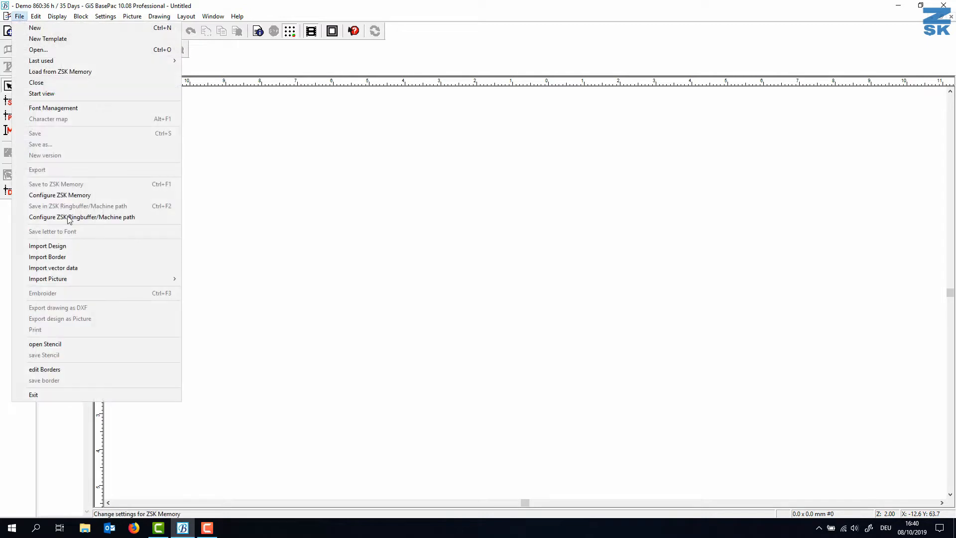
click(48, 279)
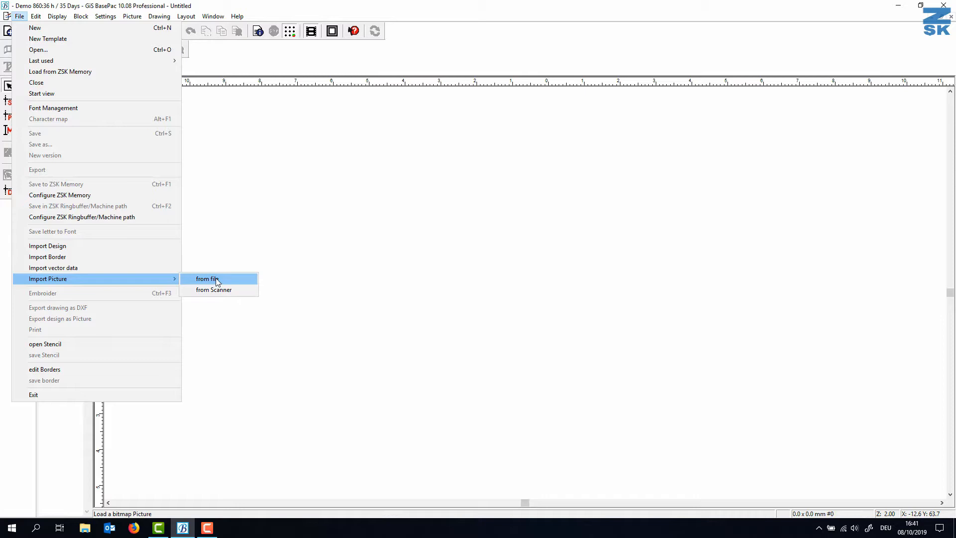
click(207, 279)
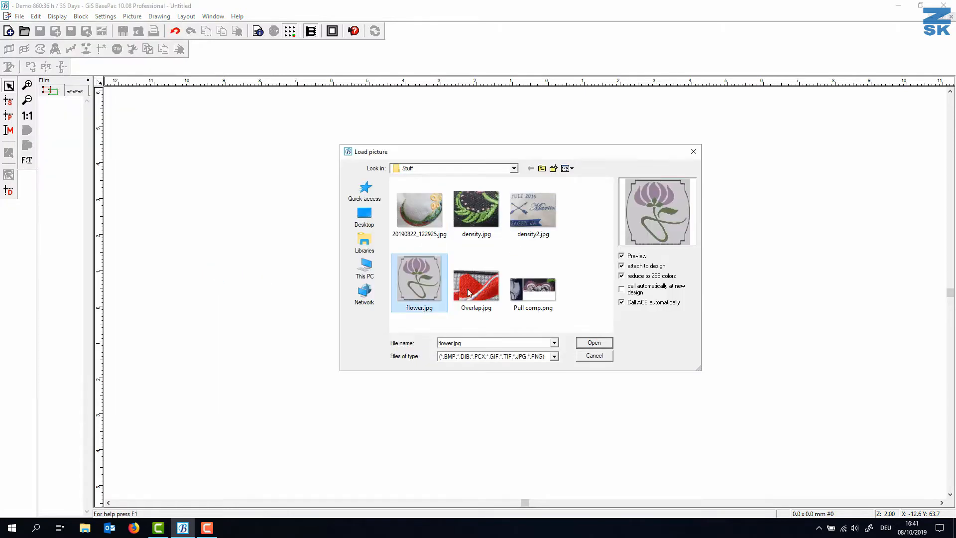
click(592, 341)
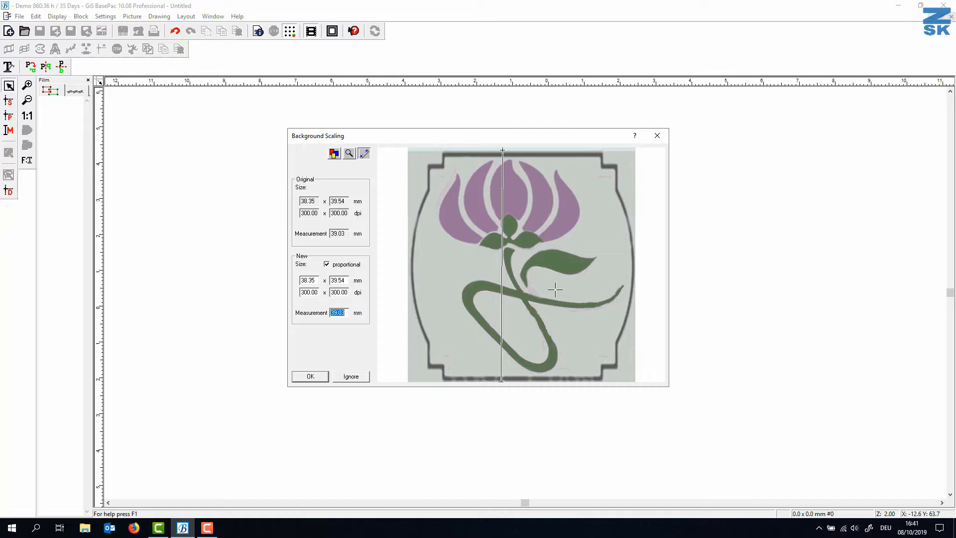
text(80)
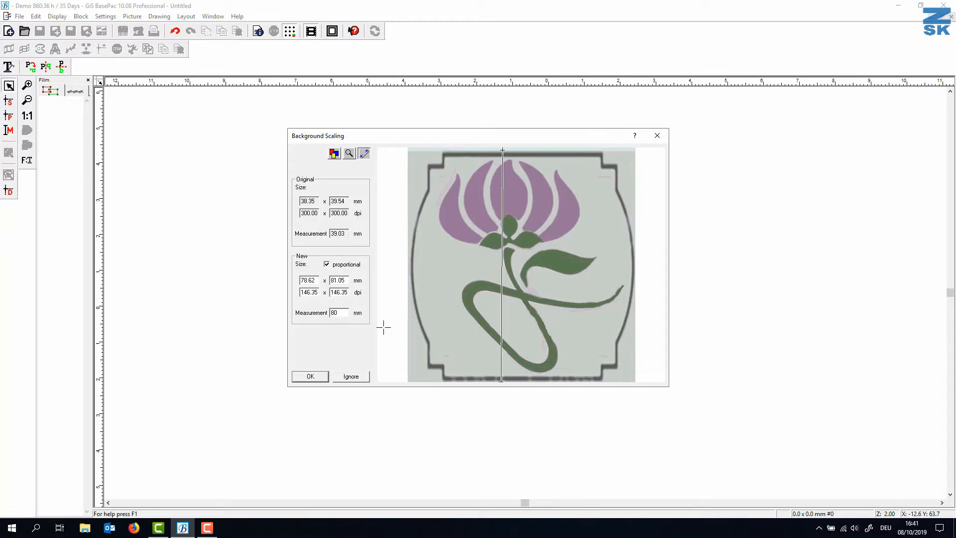
click(310, 376)
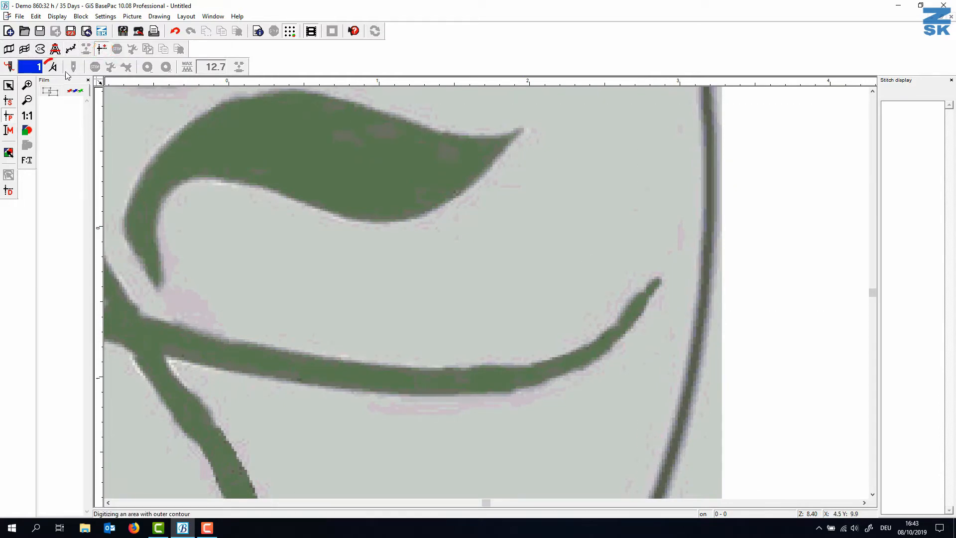
Pick the digitizing tool to start placing stitches at the stem's pointed tip.
click(52, 67)
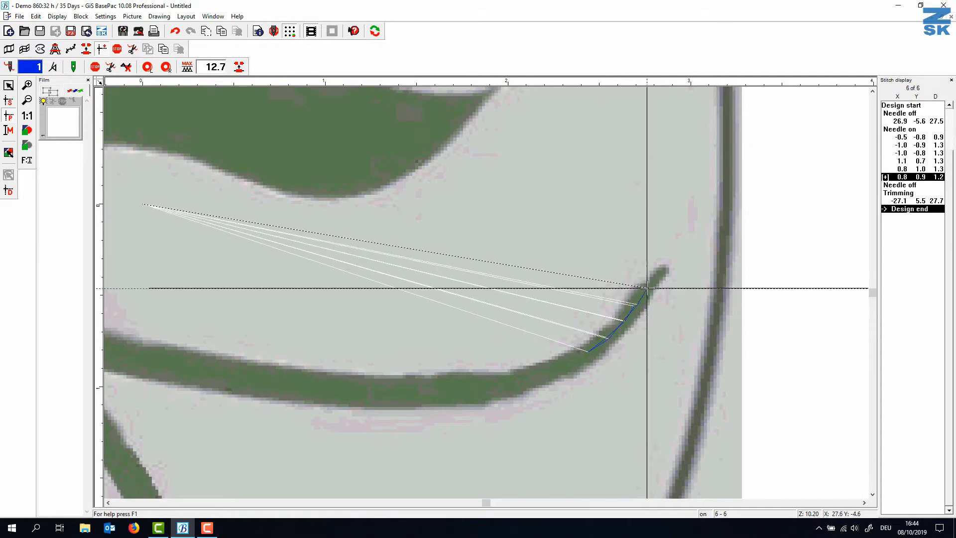
Place satin contour points along both sides of the stem below the leaves.
click(318, 209)
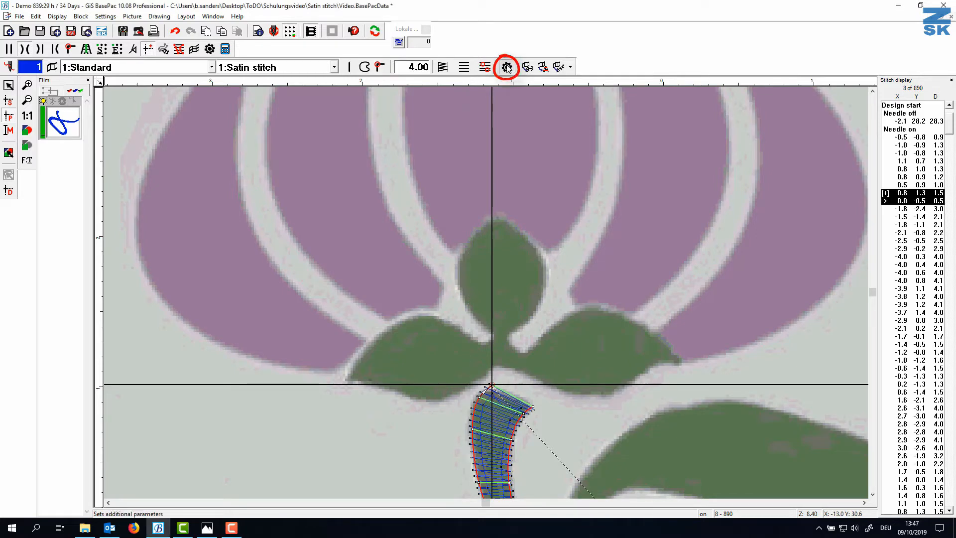
click(506, 67)
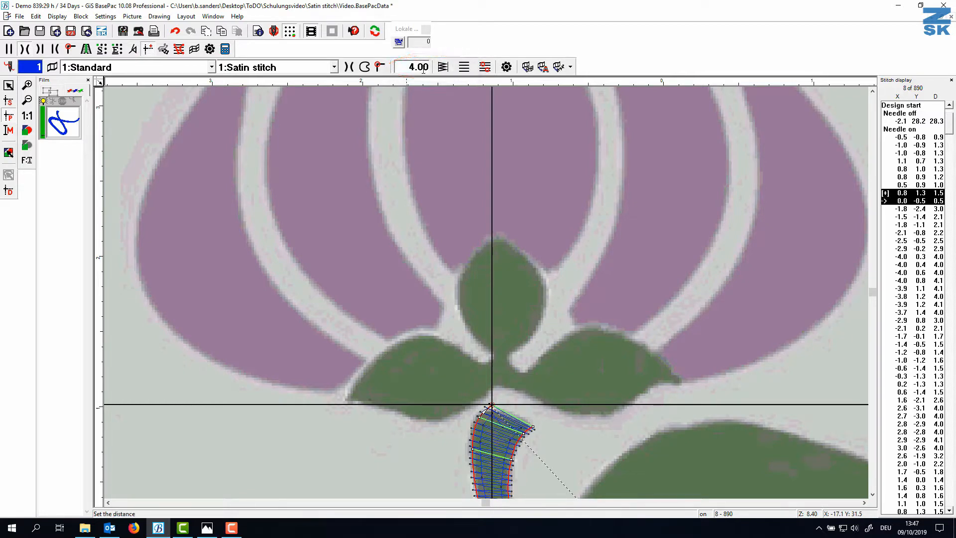
mouse_move(416, 67)
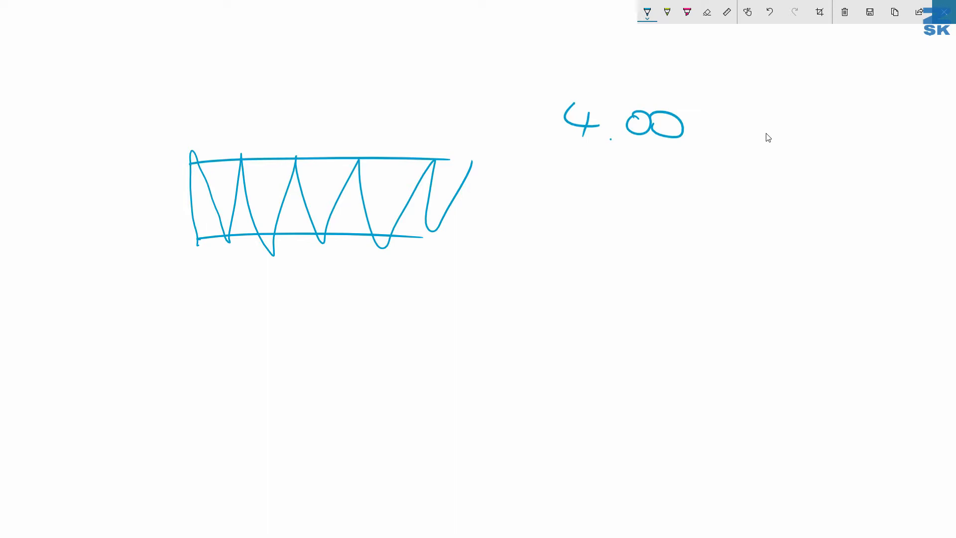
Write 4.00/10 mm => 0.4 mm, erase strokes, and sketch a red zigzag labelled 0.45mm.
drag(723, 98, 707, 143)
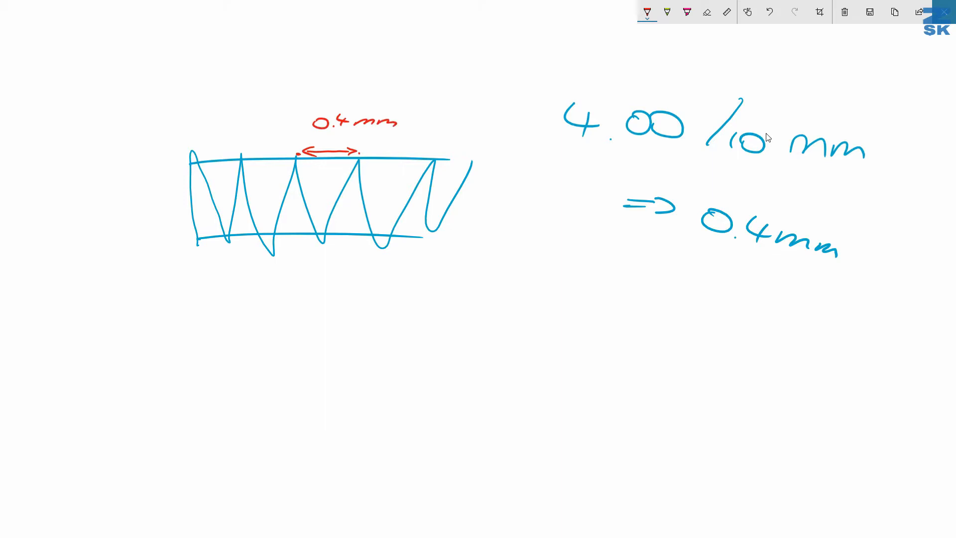
click(706, 12)
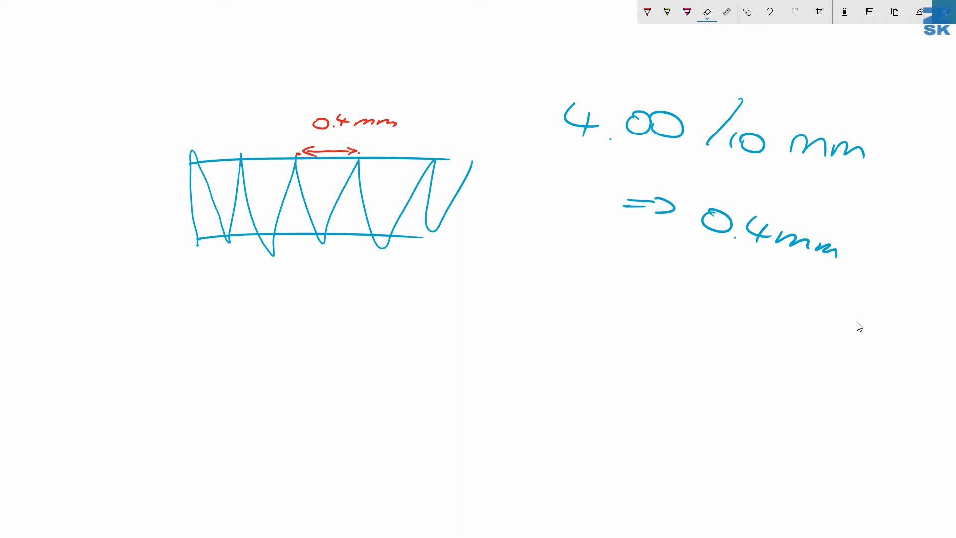
click(646, 12)
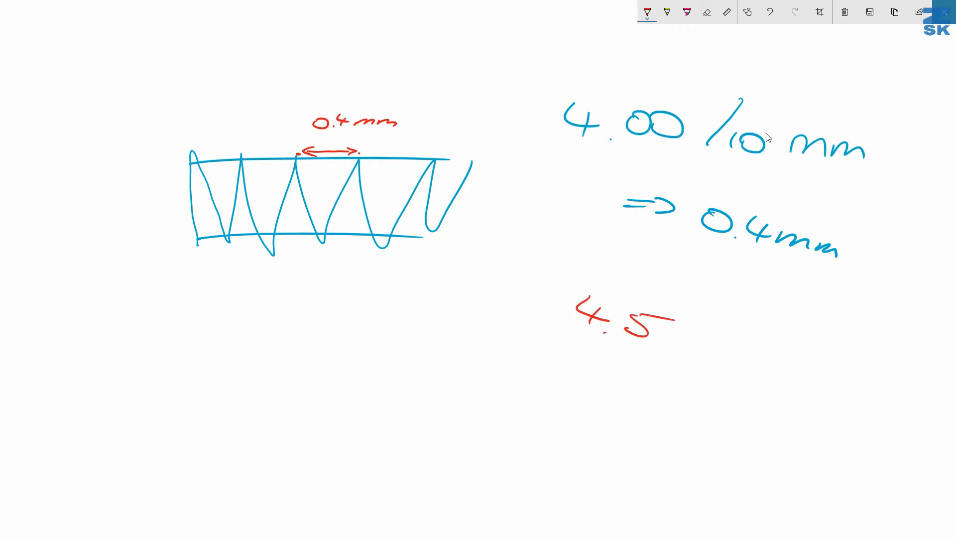
drag(195, 323, 214, 287)
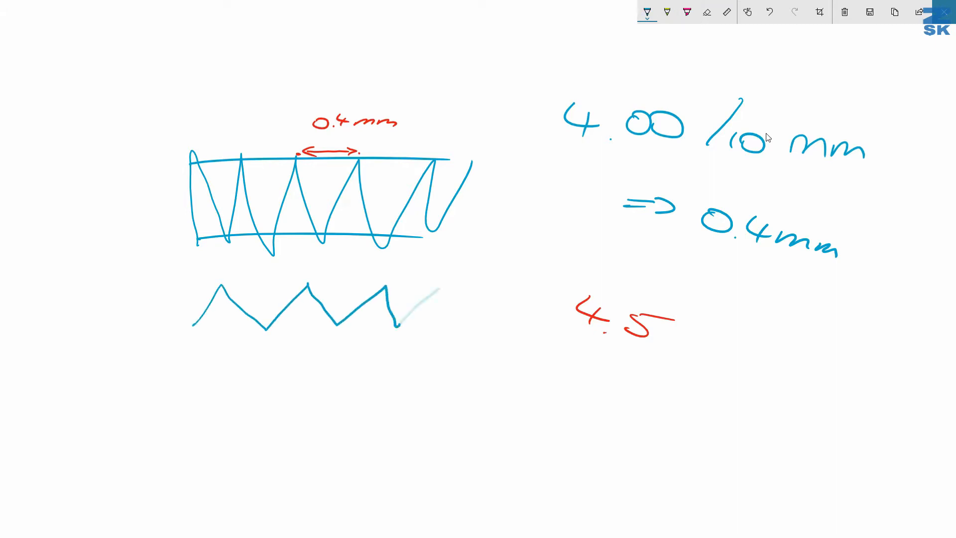
drag(314, 283, 380, 285)
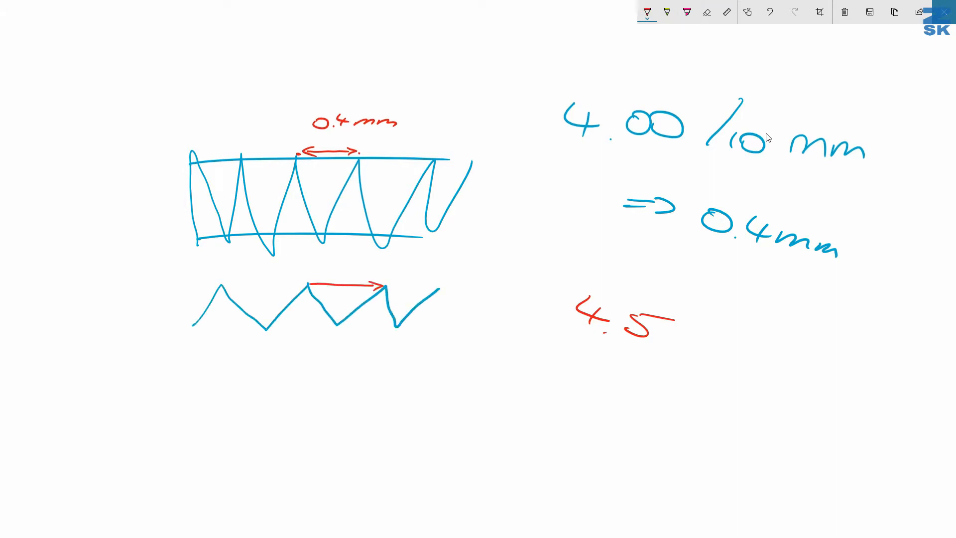
text(0.45mm)
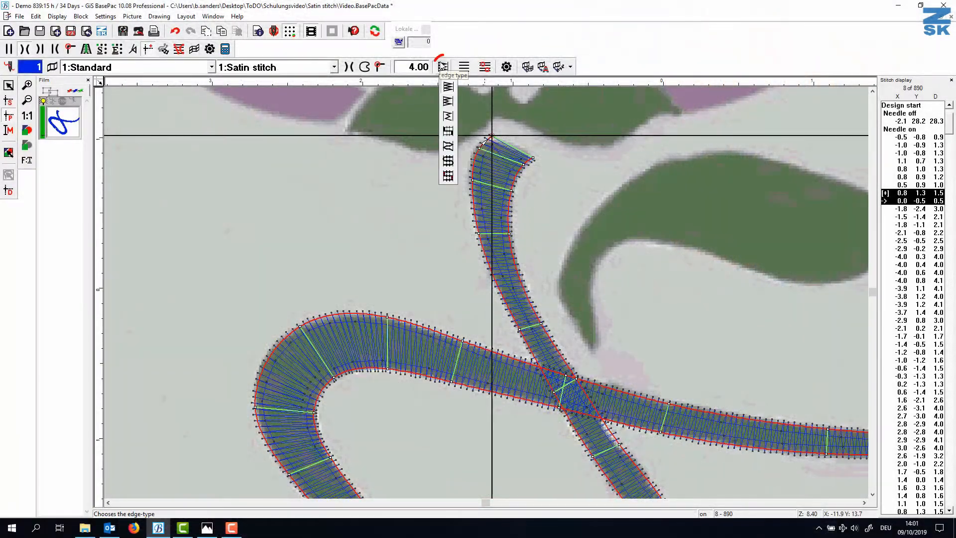
Close the Edge type list and choose a Division type, completing the stem at 894 stitches.
click(442, 67)
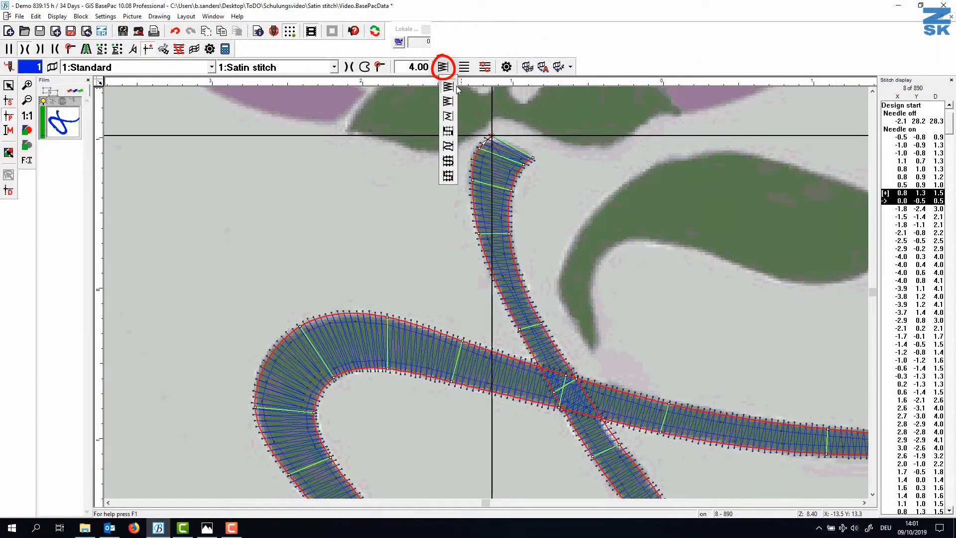
mouse_move(449, 87)
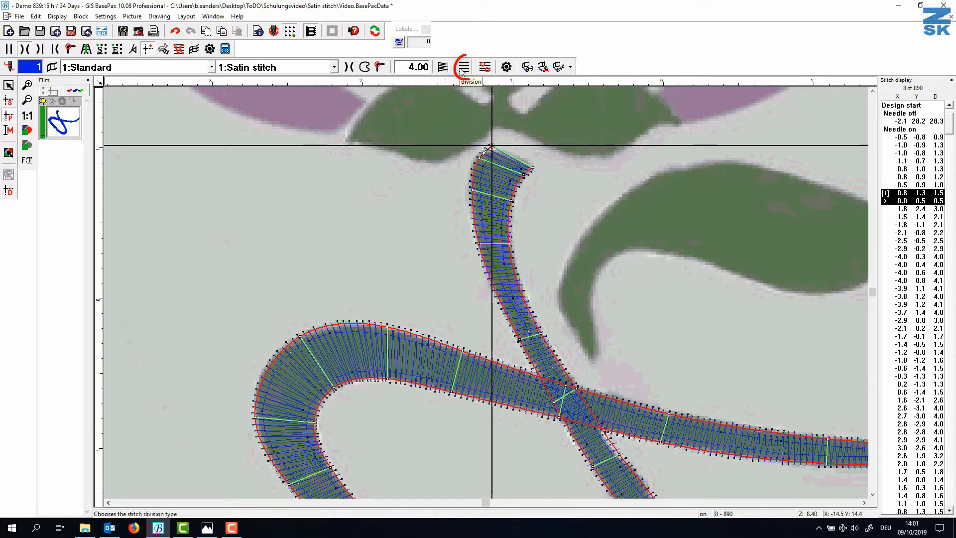
click(464, 66)
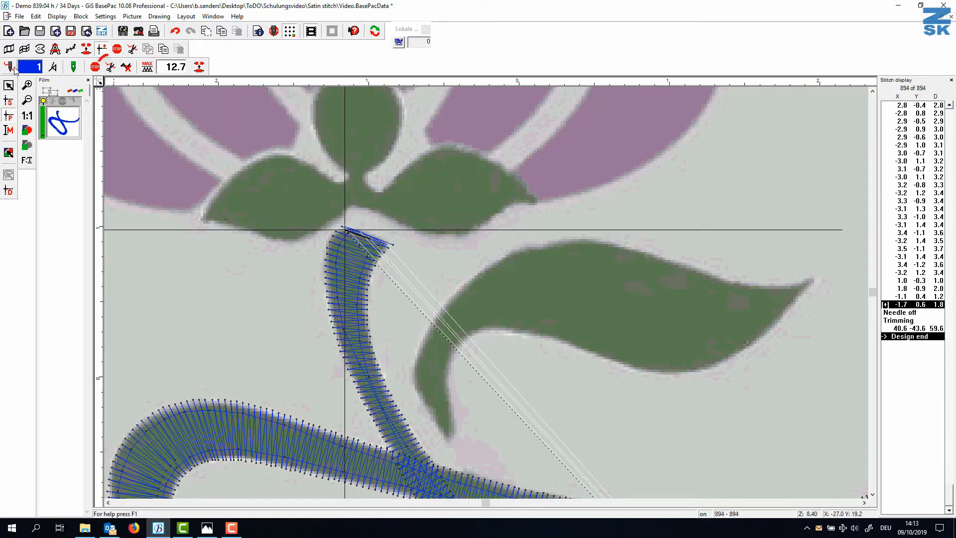
Start a new satin block covering the long right leaf, reaching 1119 stitches.
click(111, 66)
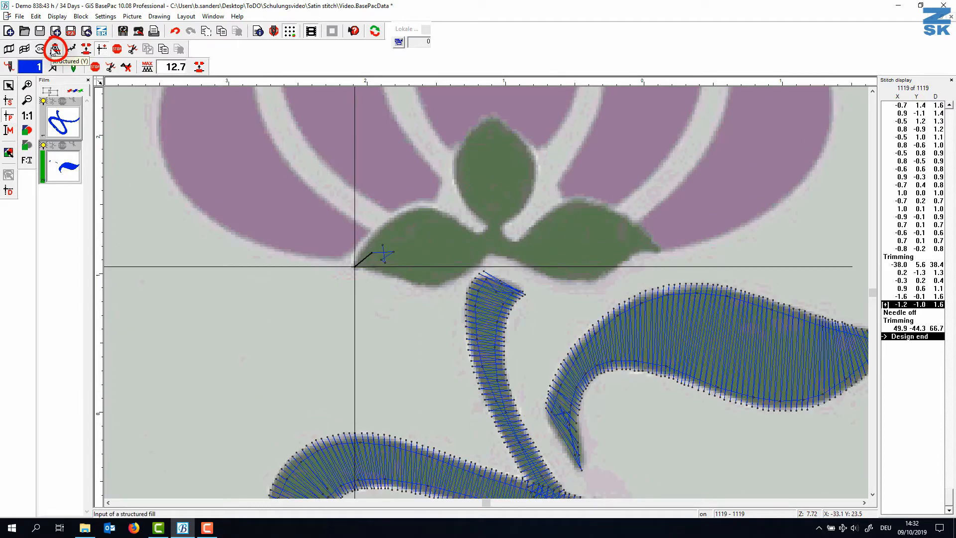
Choose Structured (Y) and digitise the three-lobed leaf cluster outline.
click(55, 49)
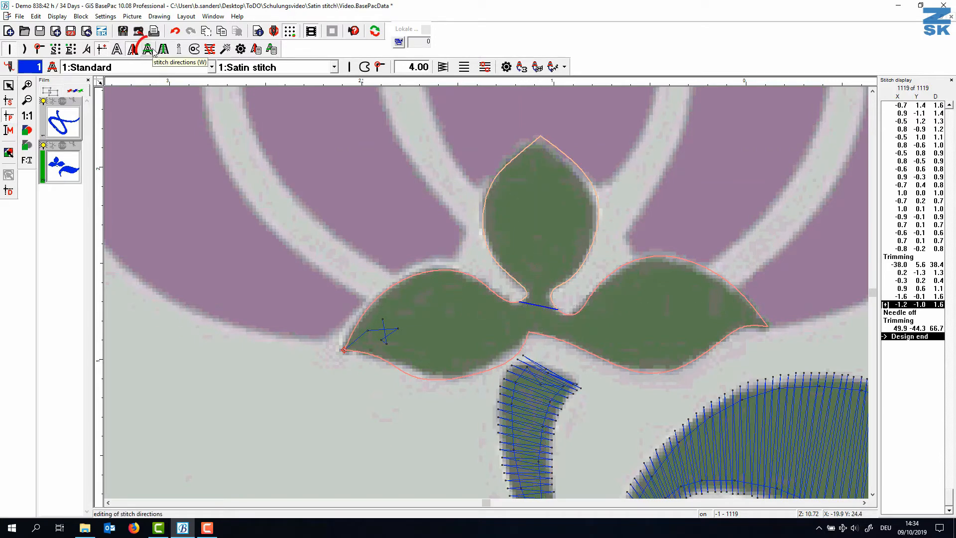
Draw Stitch directions (W) lines across the top, left and right lobes.
click(147, 49)
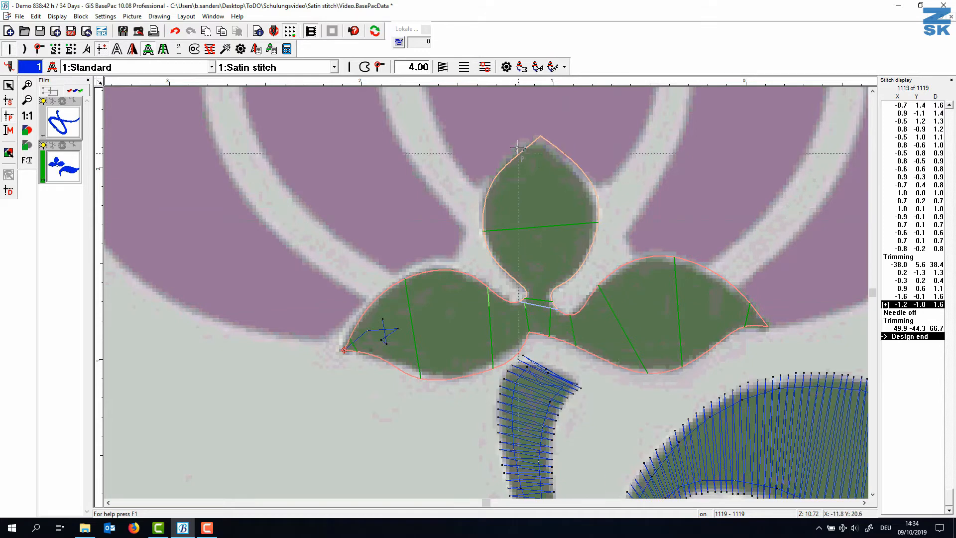
mouse_move(559, 220)
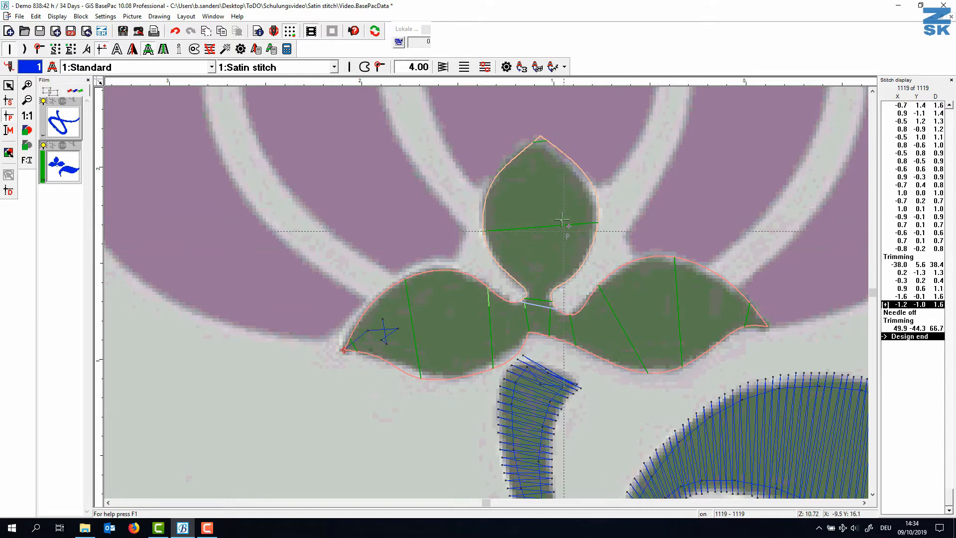
click(71, 48)
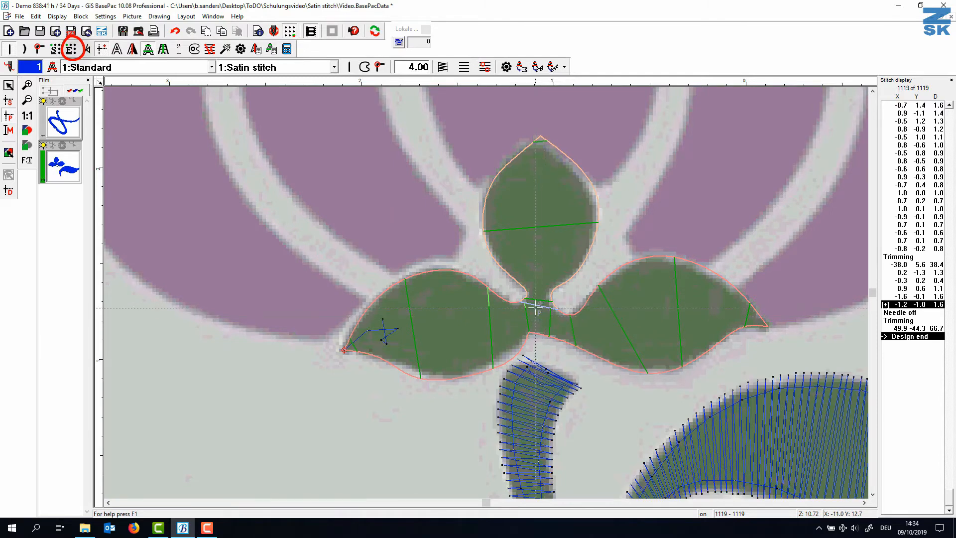
mouse_move(503, 268)
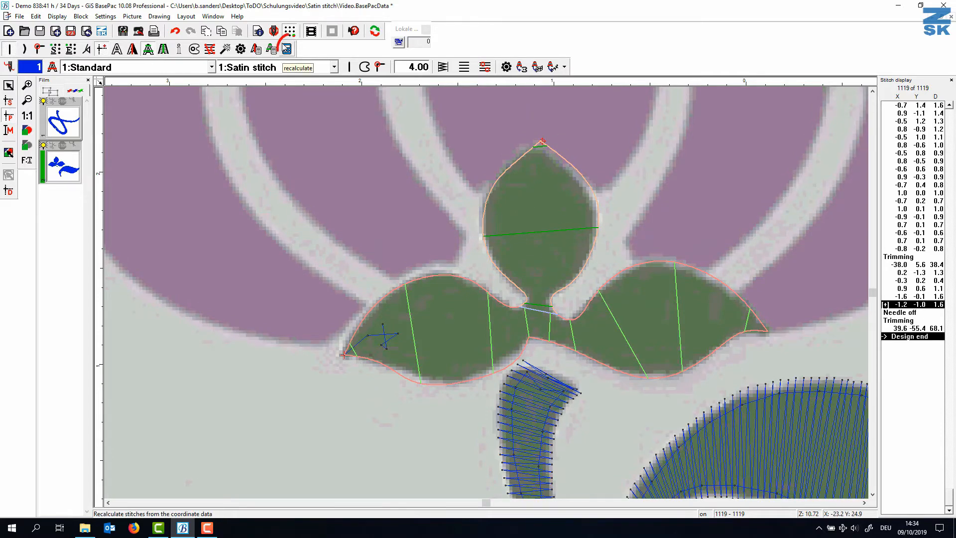
Recalculate the leaf fill, adjust the lobe outlines and recalculate to about 1354 stitches.
click(286, 49)
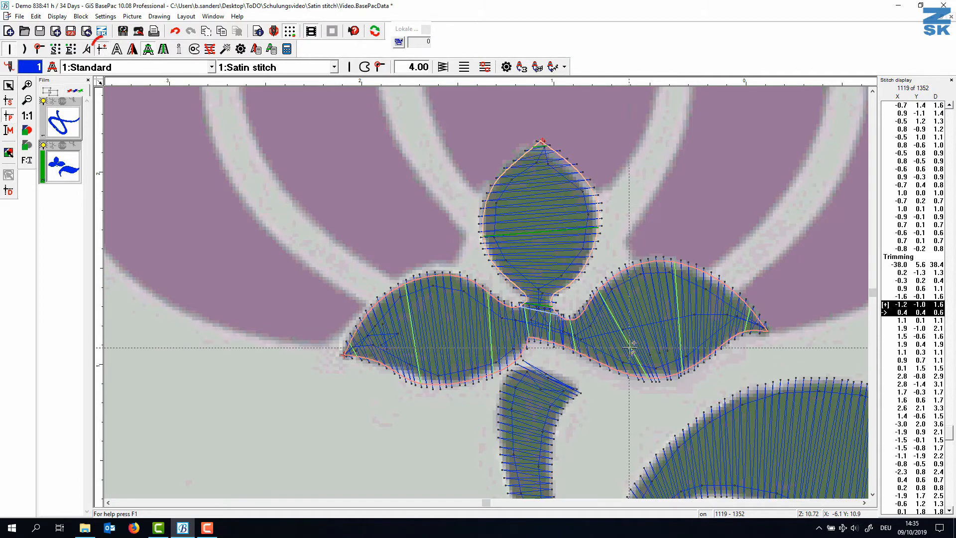
click(101, 48)
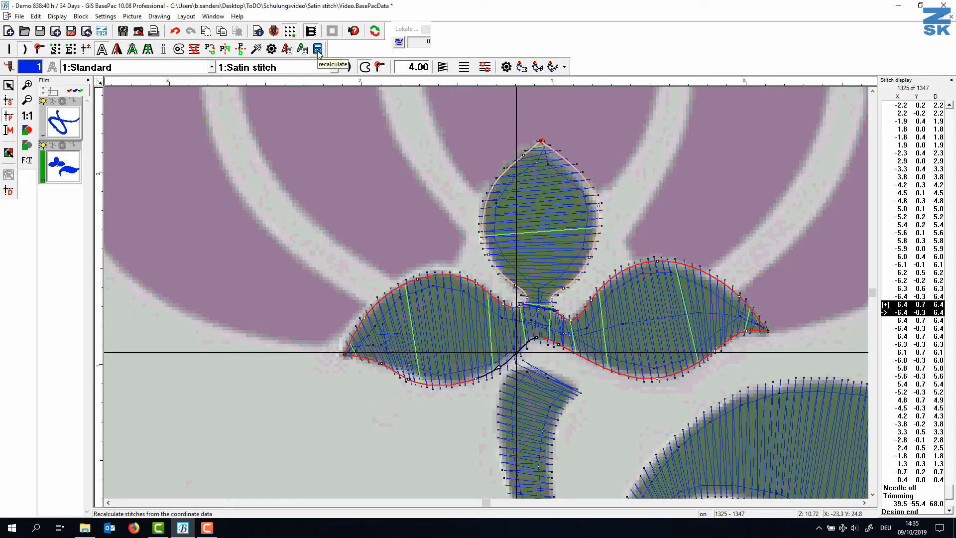
click(317, 49)
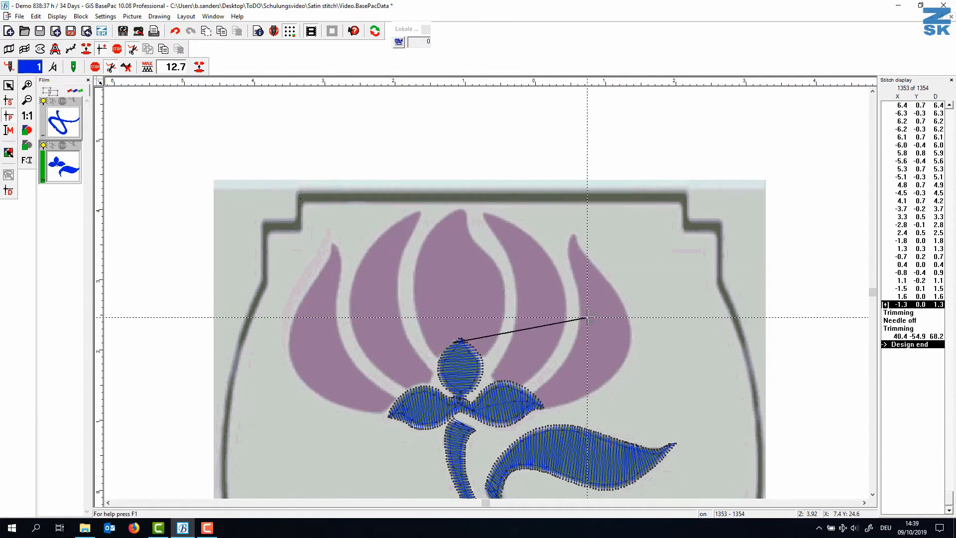
Start a needle-2 satin shape along the large left petal.
click(10, 66)
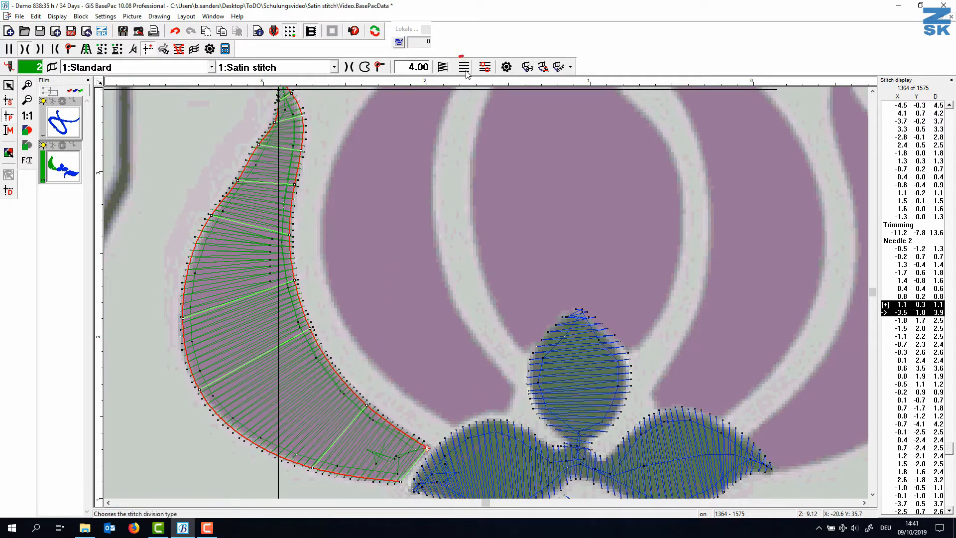
Apply split division with a 5 mm length to the left petal's satin stitches.
click(463, 67)
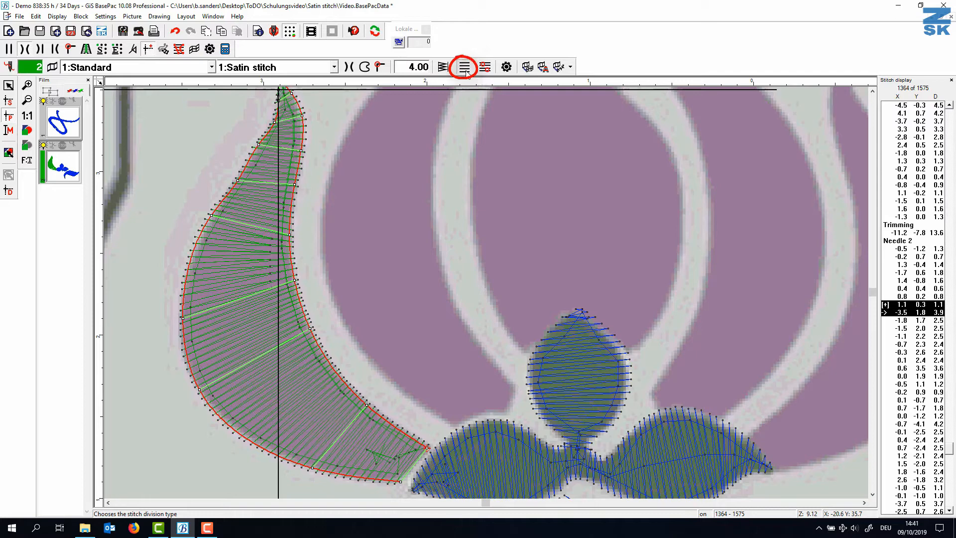
click(463, 67)
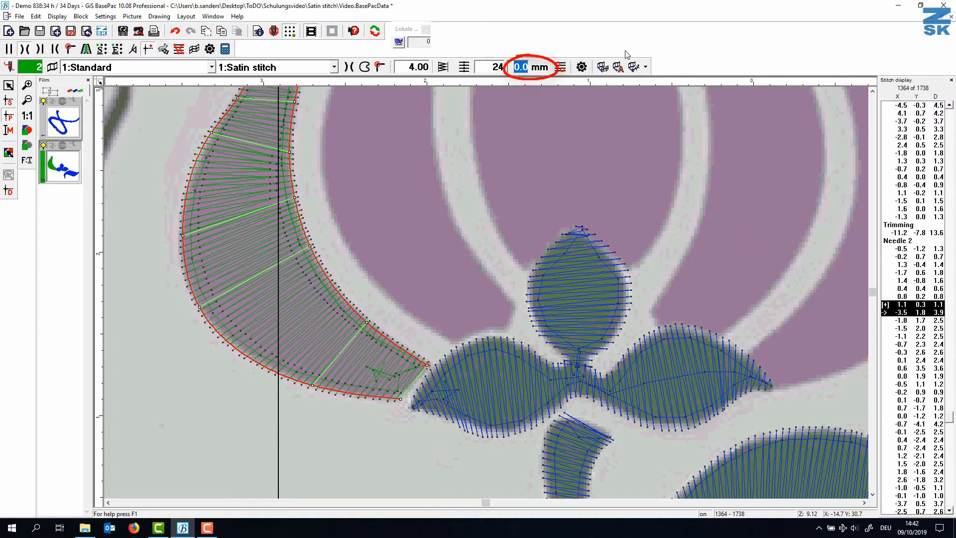
text(5)
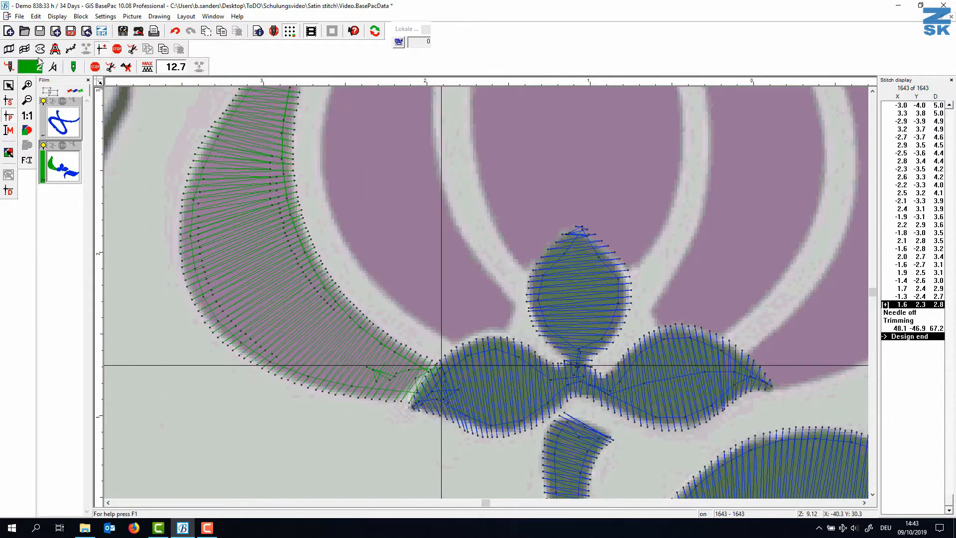
Satin-stitch the remaining upper petals in the second colour, reaching 2734 stitches.
click(68, 49)
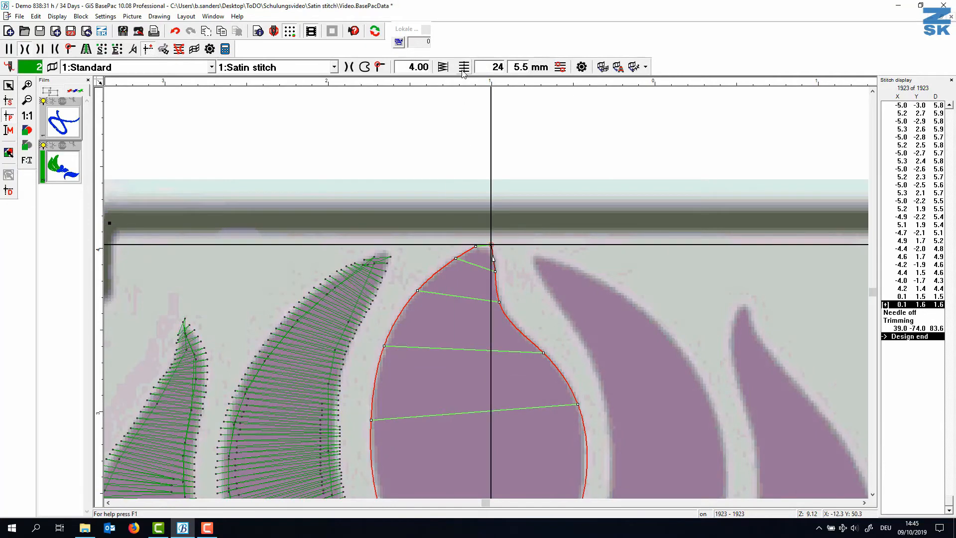
click(147, 49)
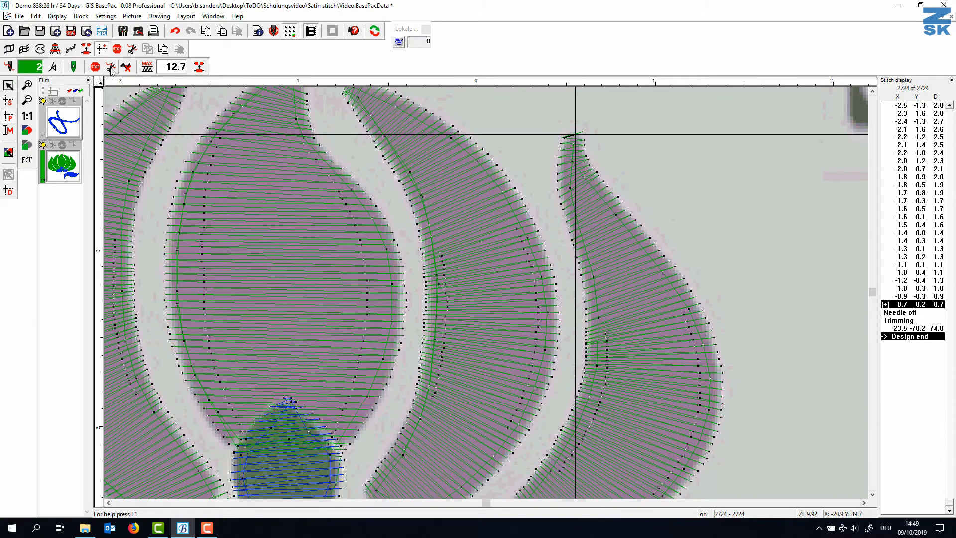
click(9, 65)
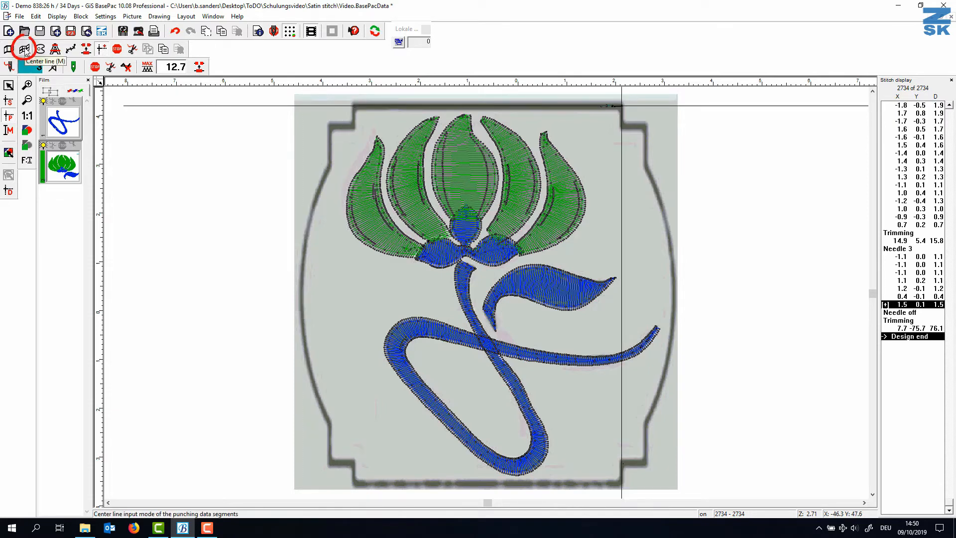
Trace a centre-line path from the frame's top edge through its corners.
click(25, 49)
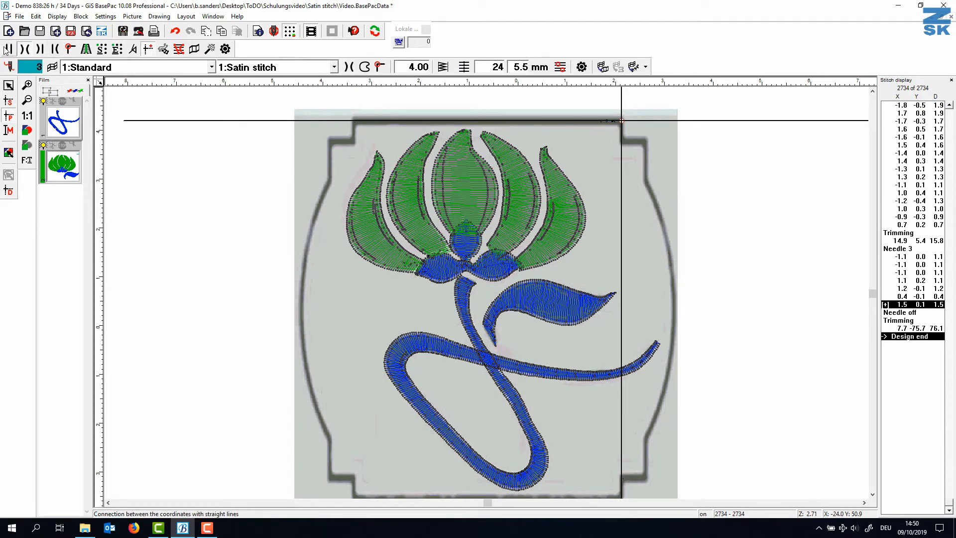
click(10, 49)
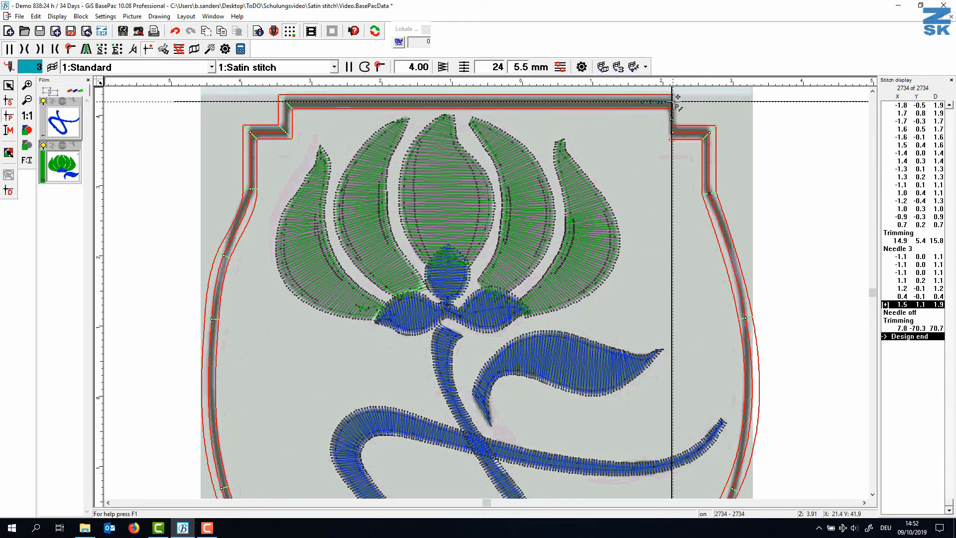
click(364, 67)
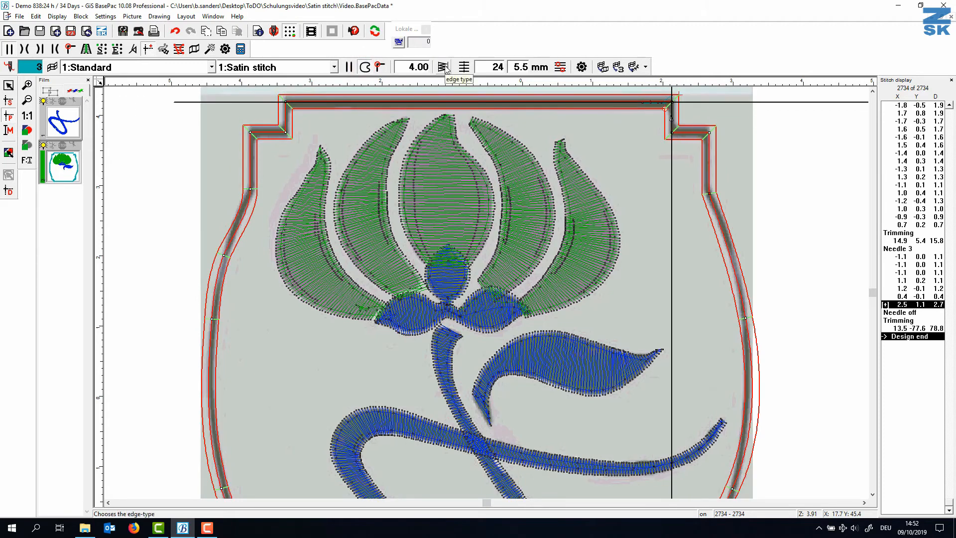
click(466, 67)
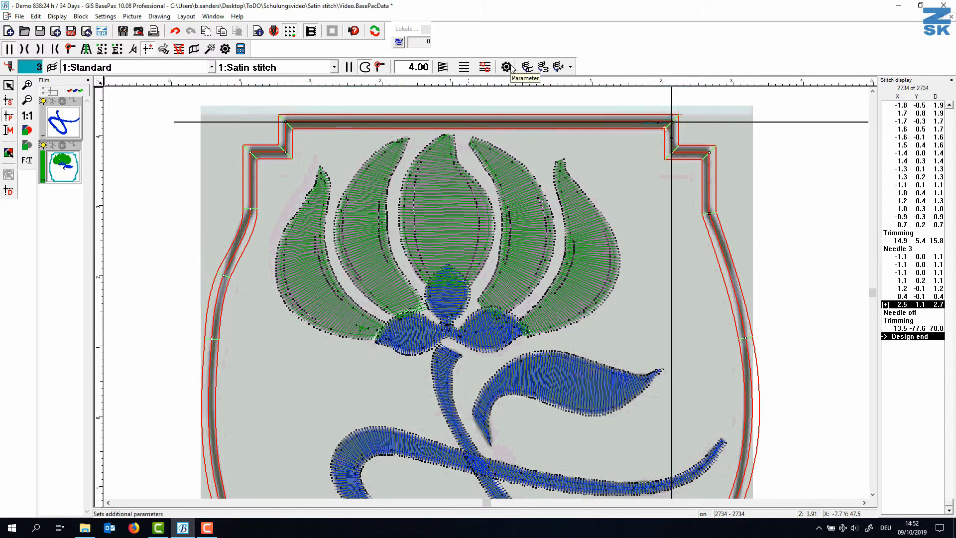
Enter 2.5 mm as the Center line width in the Parameter dialog.
click(507, 66)
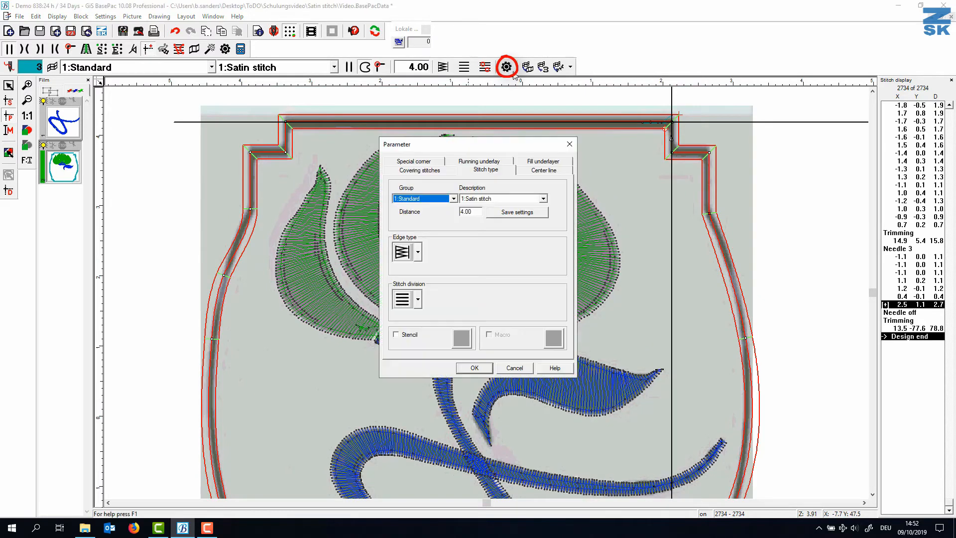
click(542, 170)
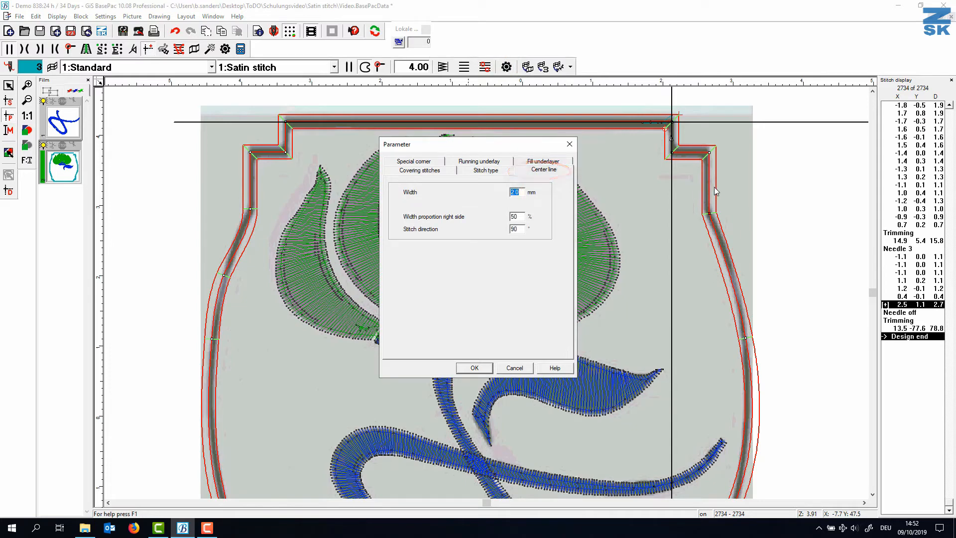
text(2.5)
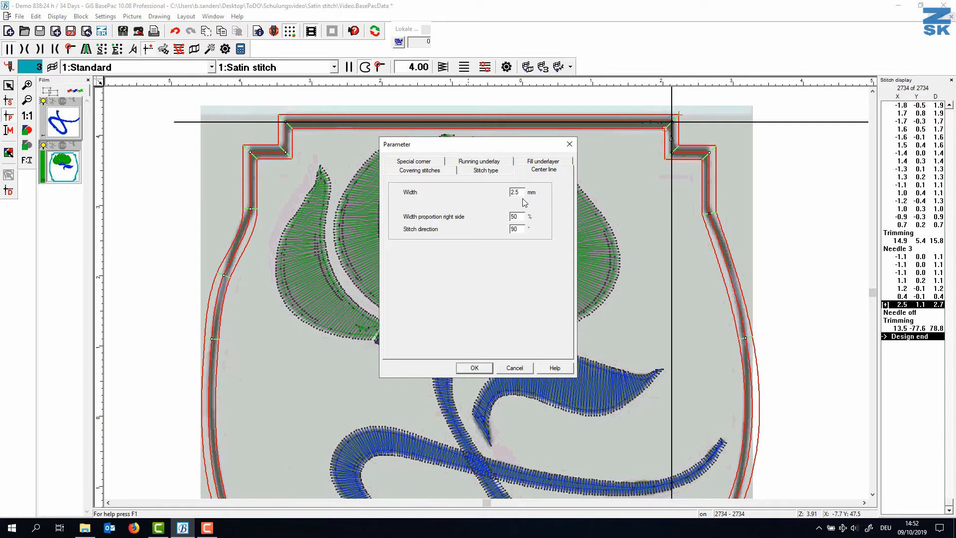
click(473, 367)
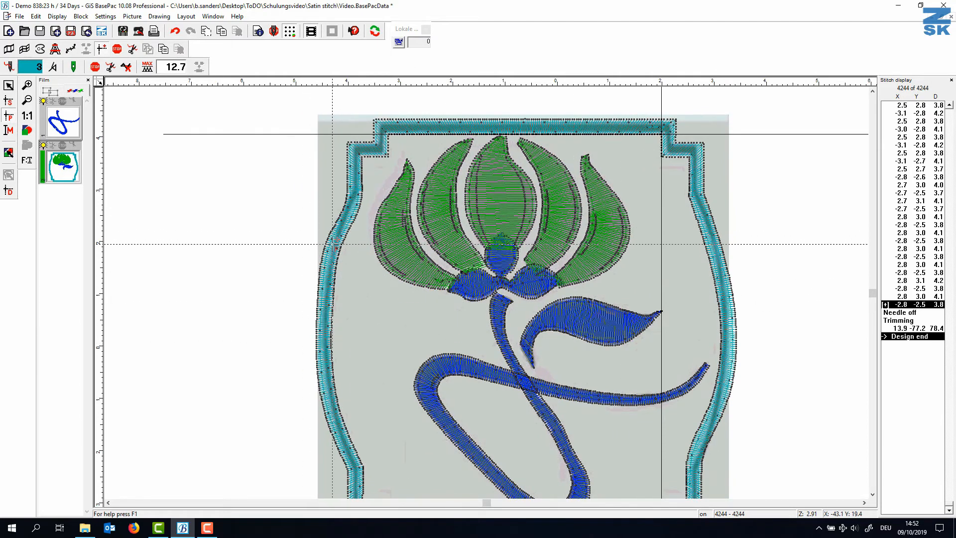
mouse_move(100, 49)
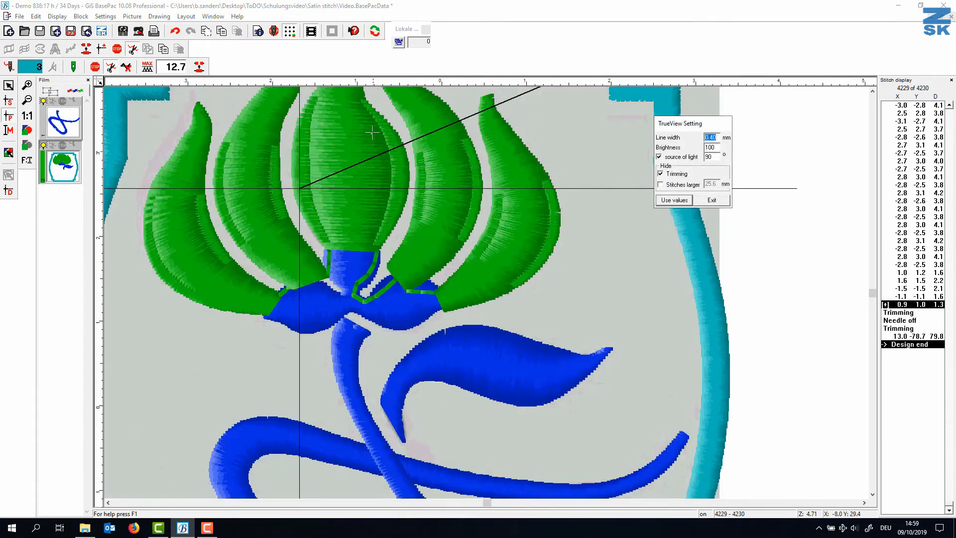
mouse_move(442, 140)
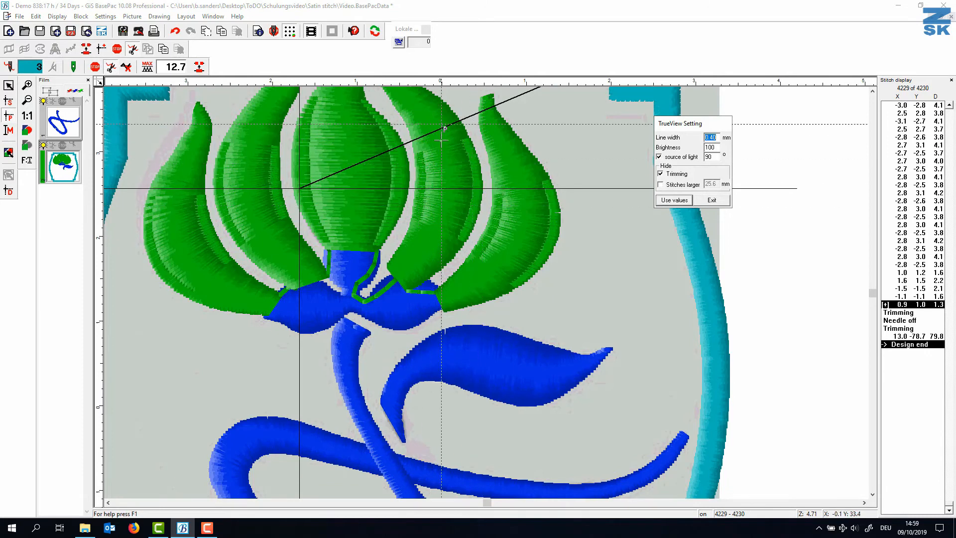
mouse_move(473, 203)
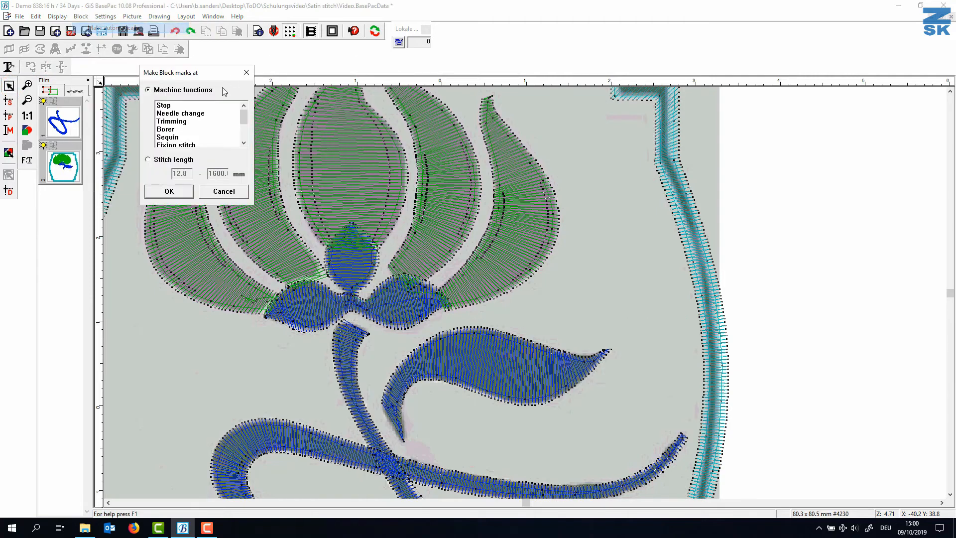
Mark blocks at needle changes and trims, then select the green petals block.
click(180, 113)
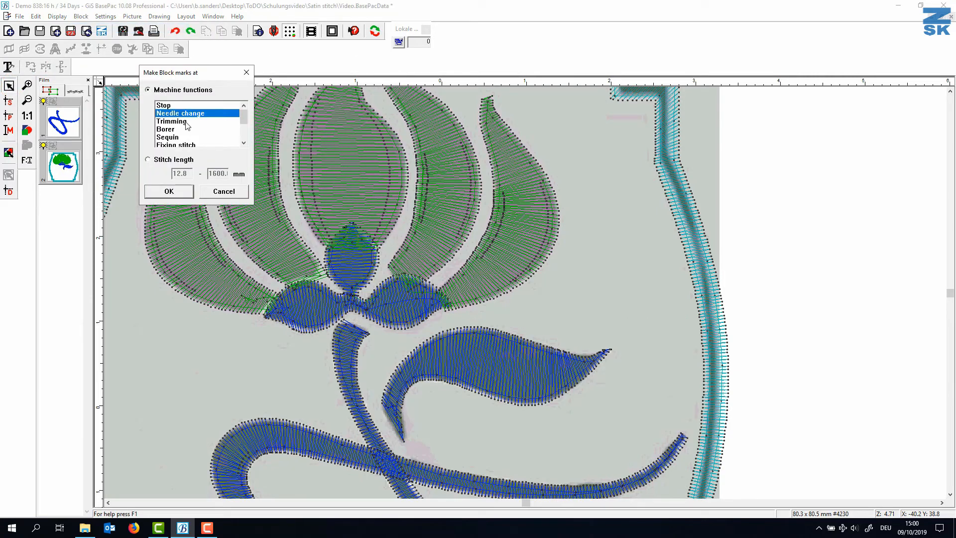
click(172, 120)
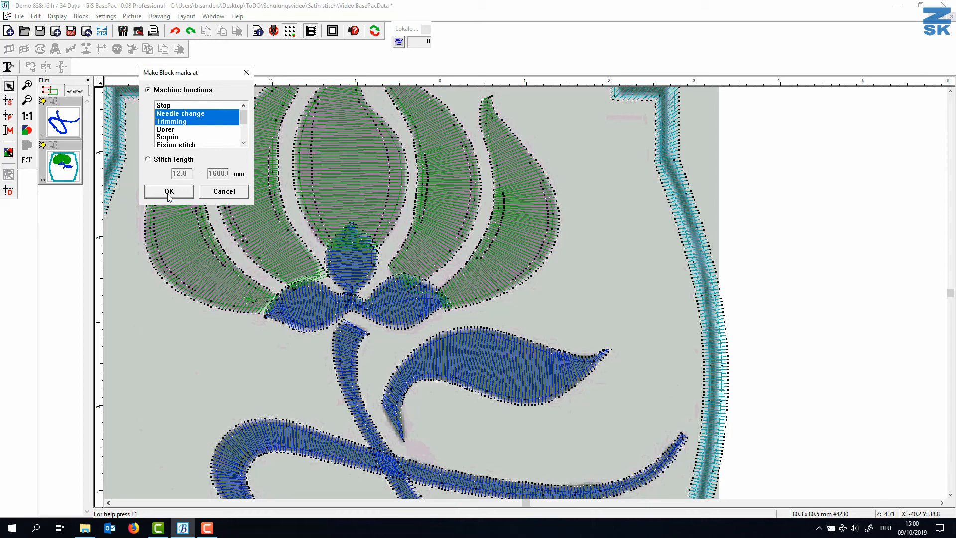
click(168, 190)
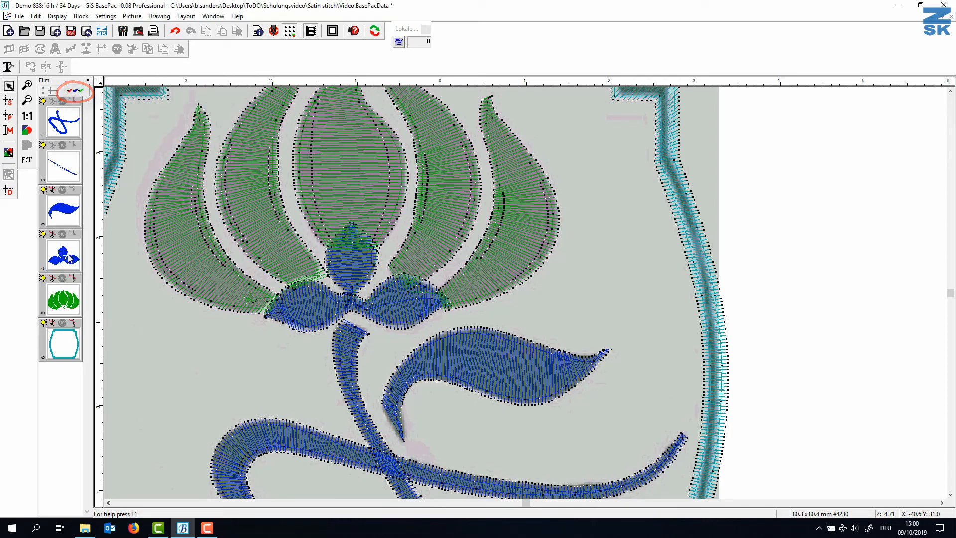
click(61, 298)
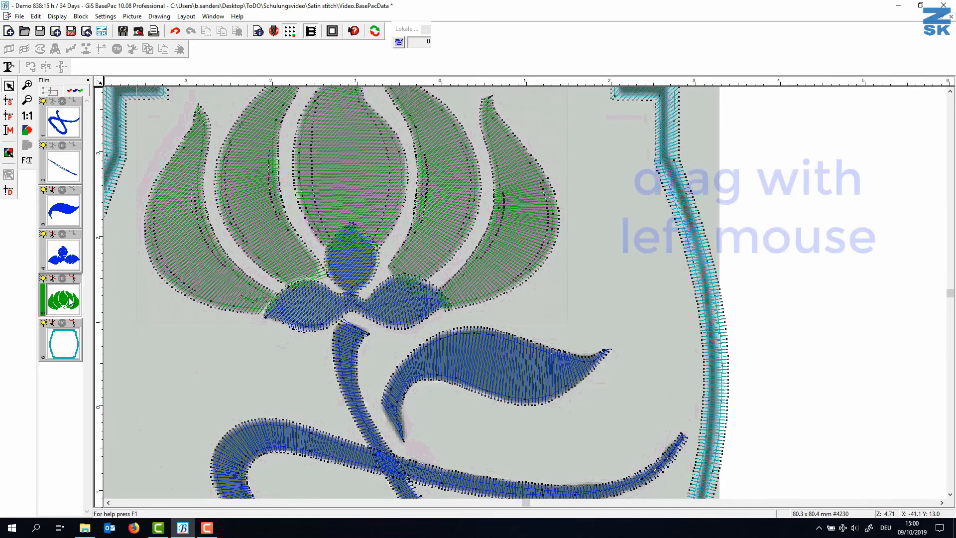